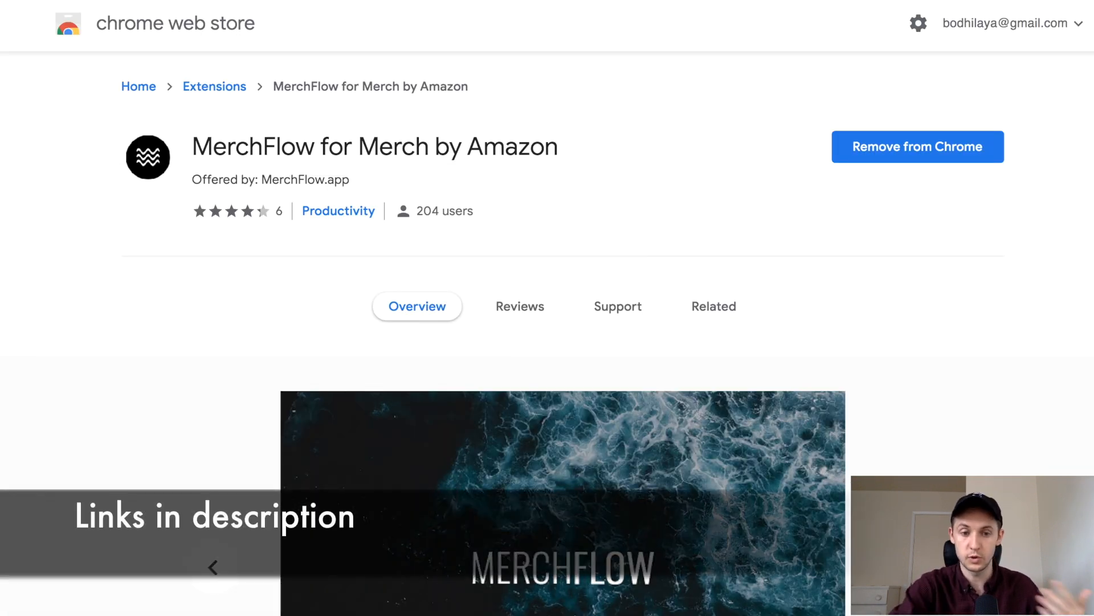
scroll(down, 3)
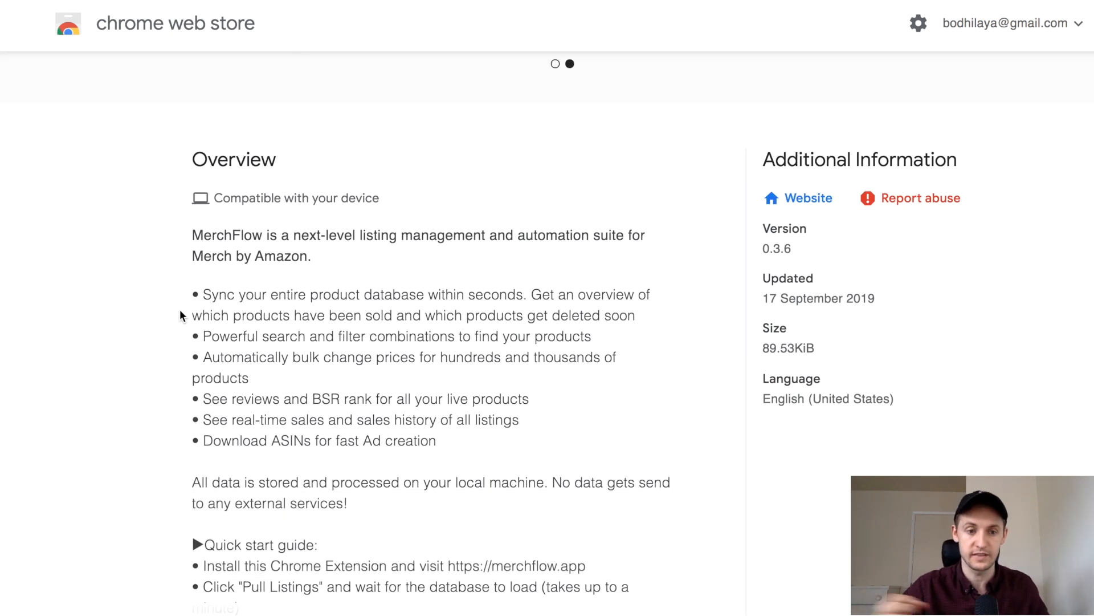
scroll(down, 3)
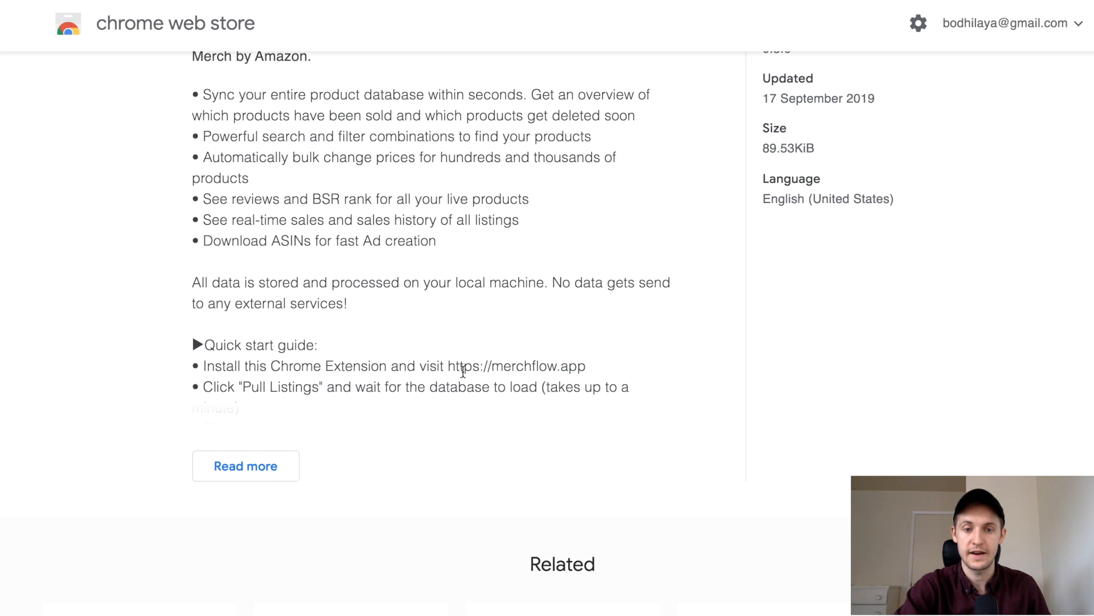
drag(448, 366, 586, 366)
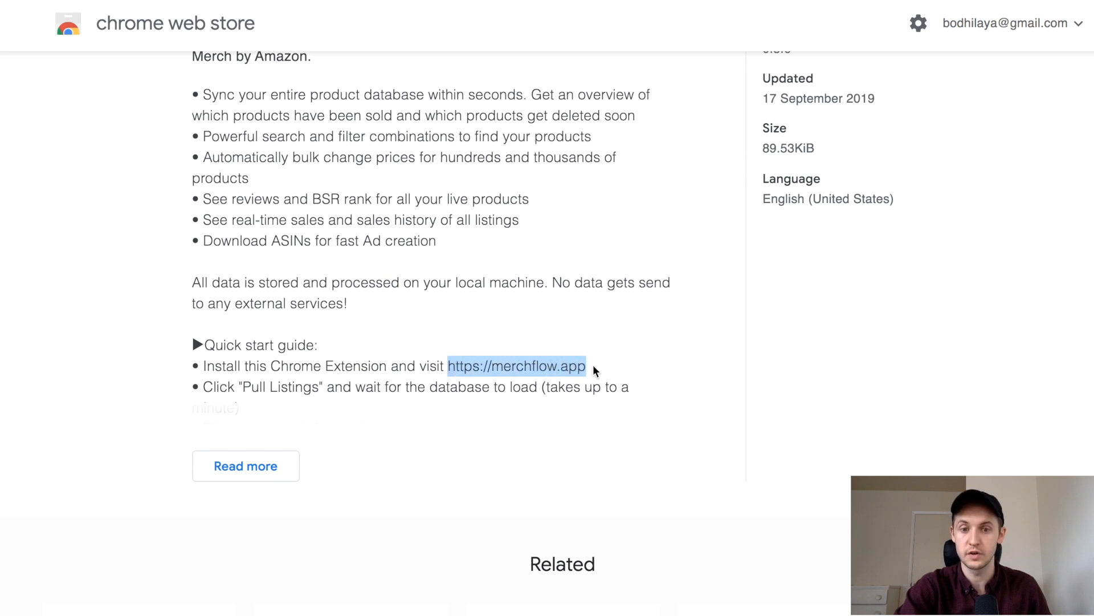
click(516, 366)
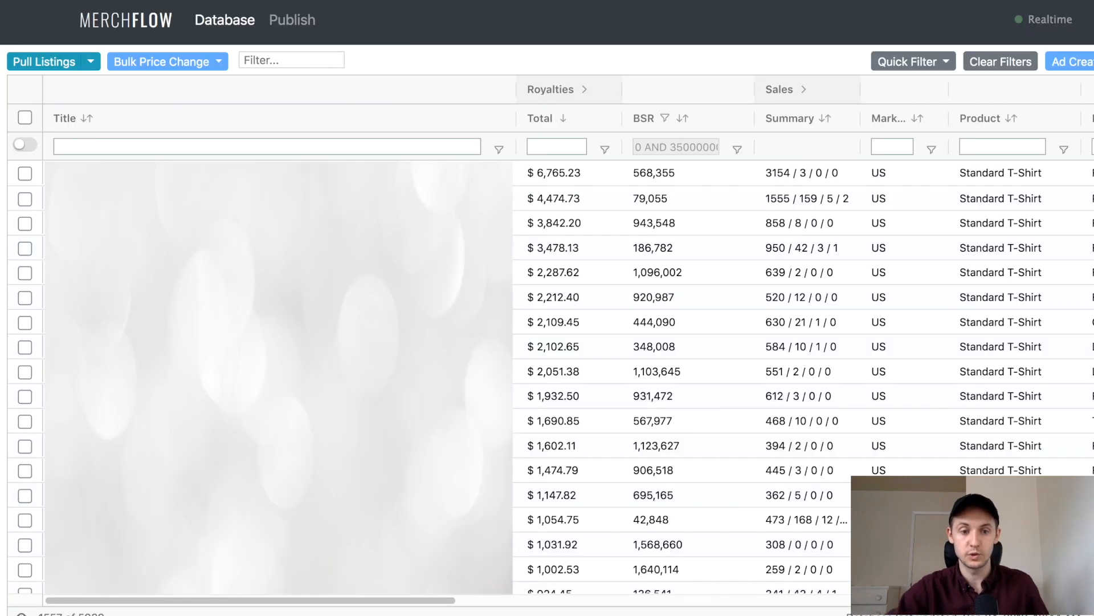
click(89, 62)
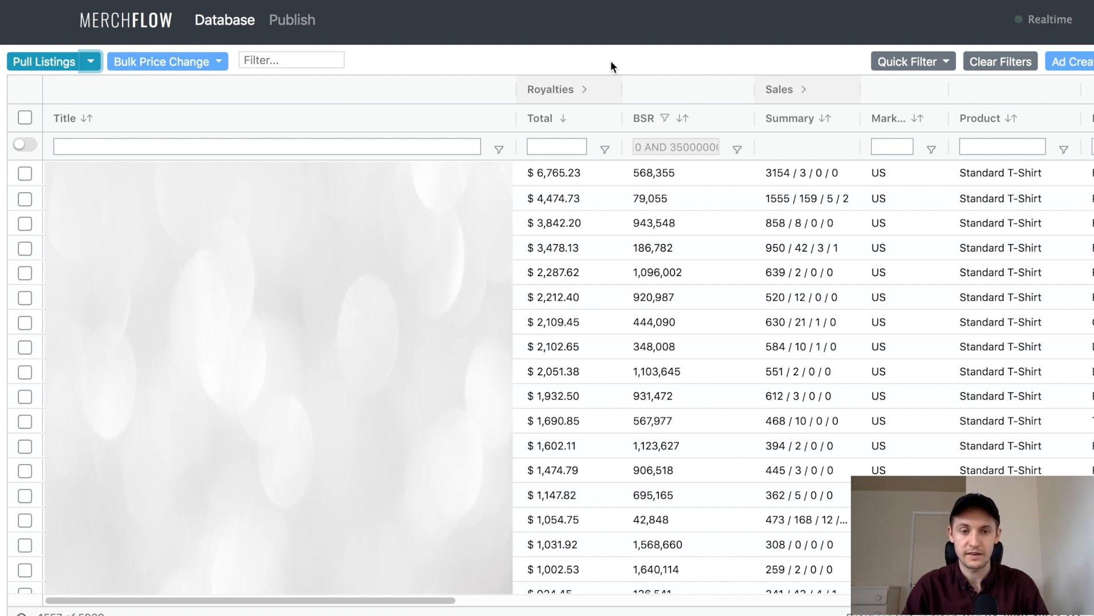
mouse_move(626, 120)
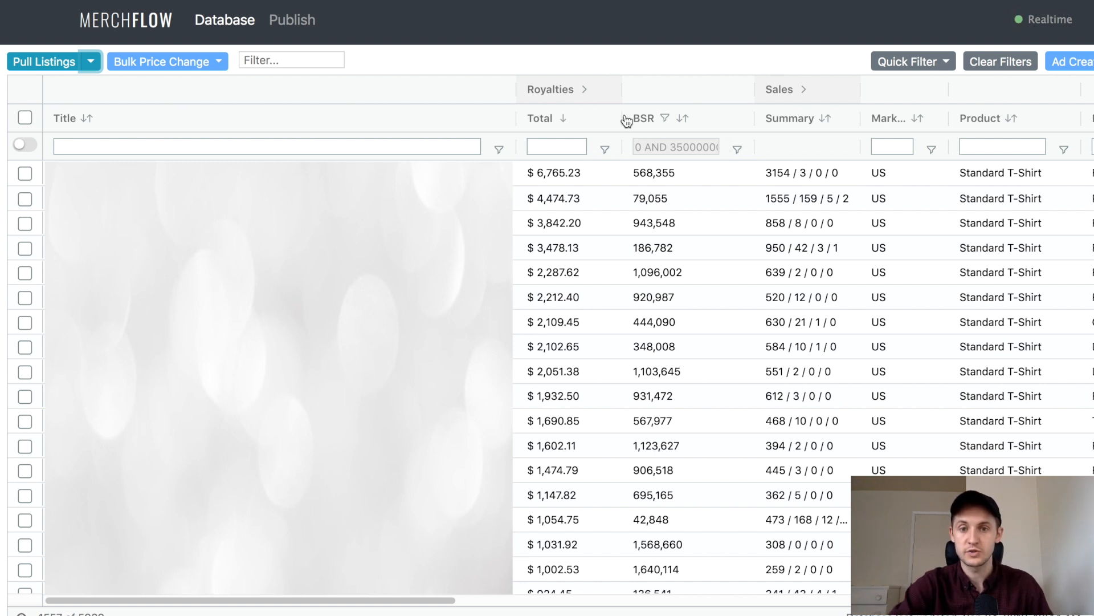
click(737, 148)
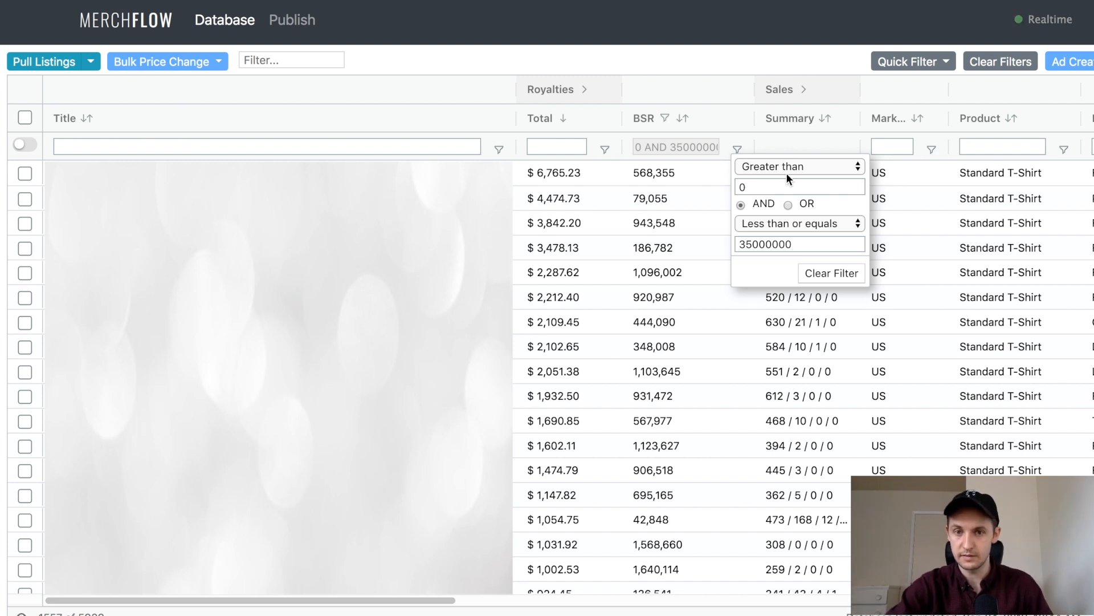
click(738, 148)
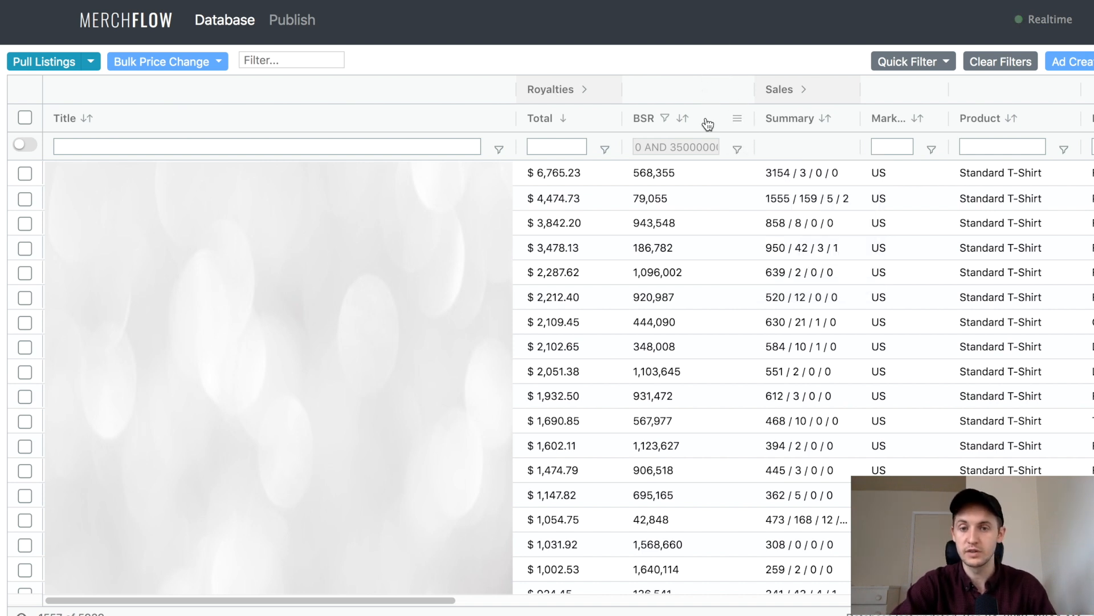
mouse_move(690, 44)
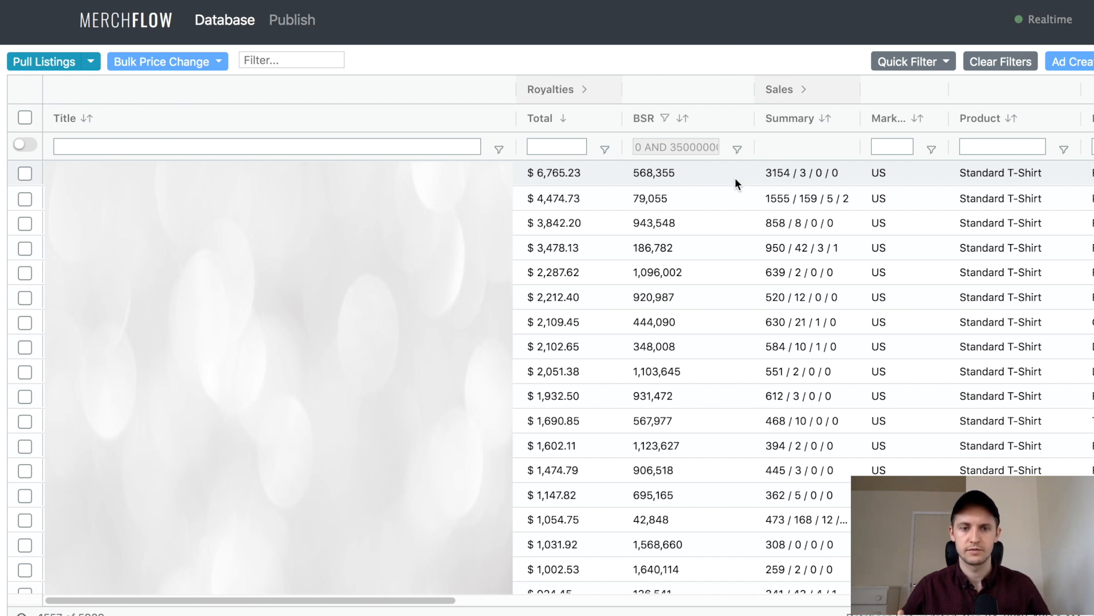
mouse_move(693, 183)
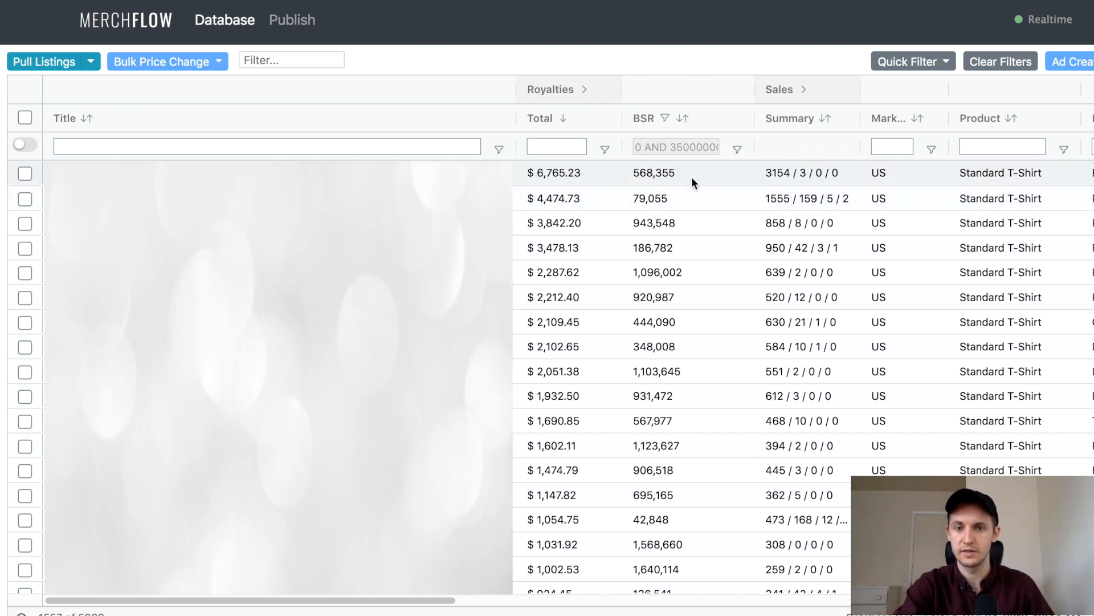
mouse_move(745, 182)
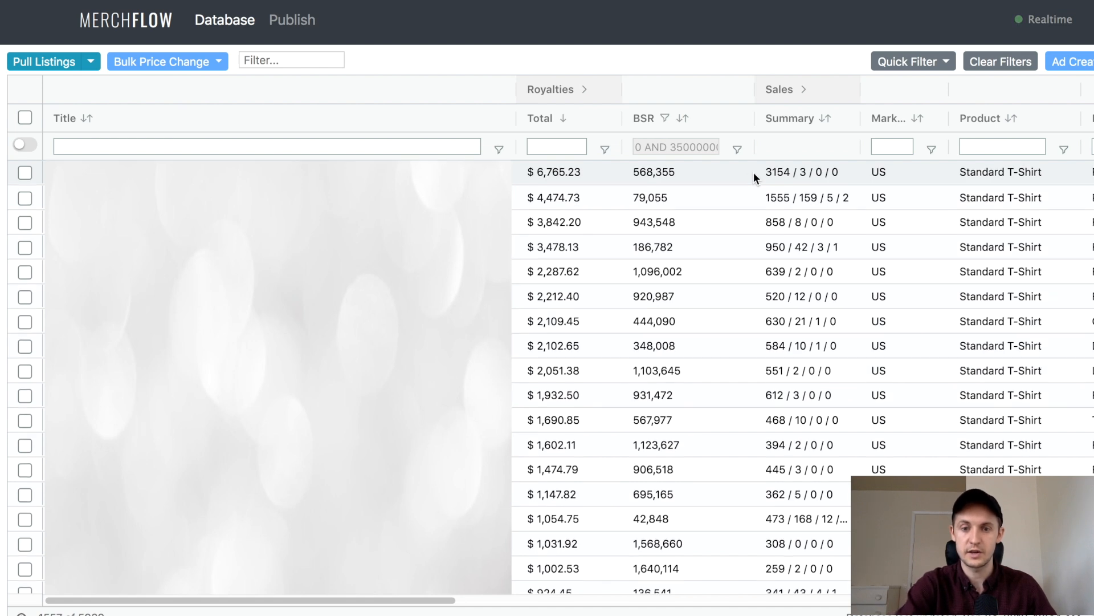
scroll(down, 3)
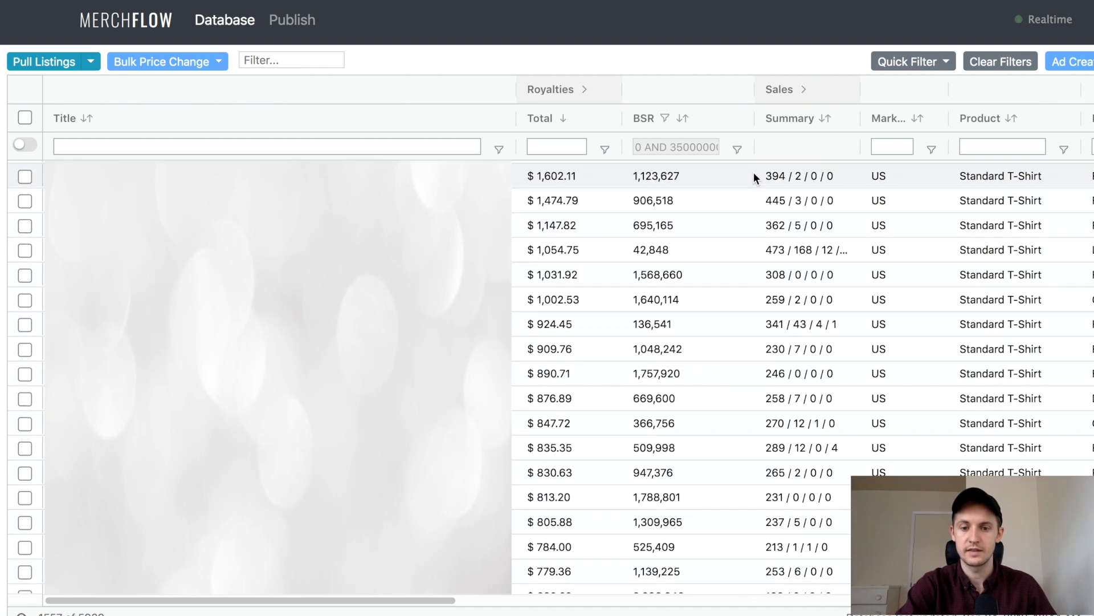
scroll(down, 3)
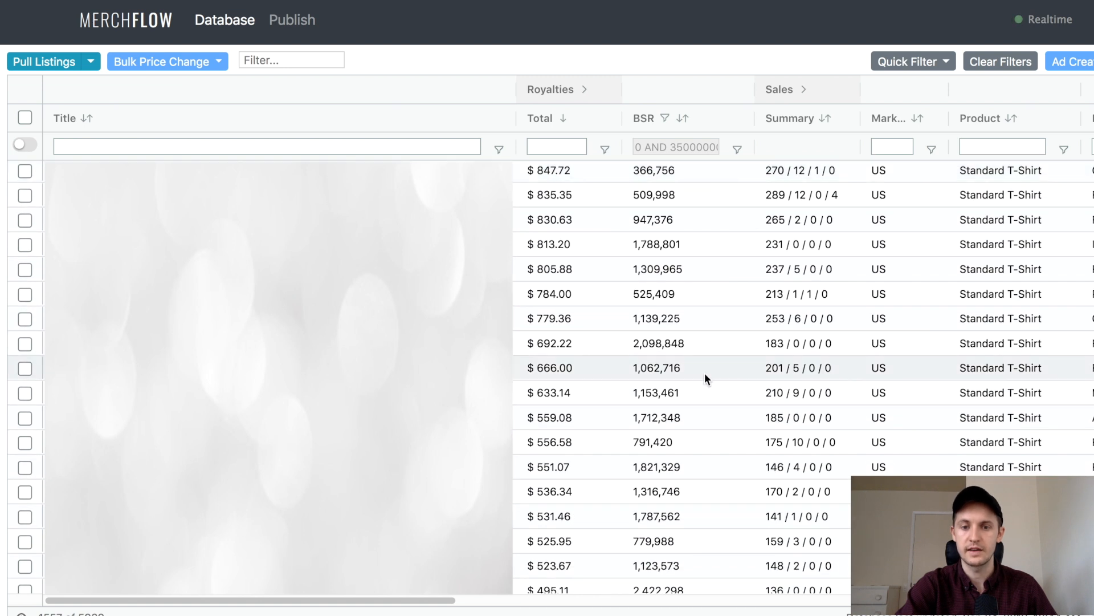
mouse_move(592, 349)
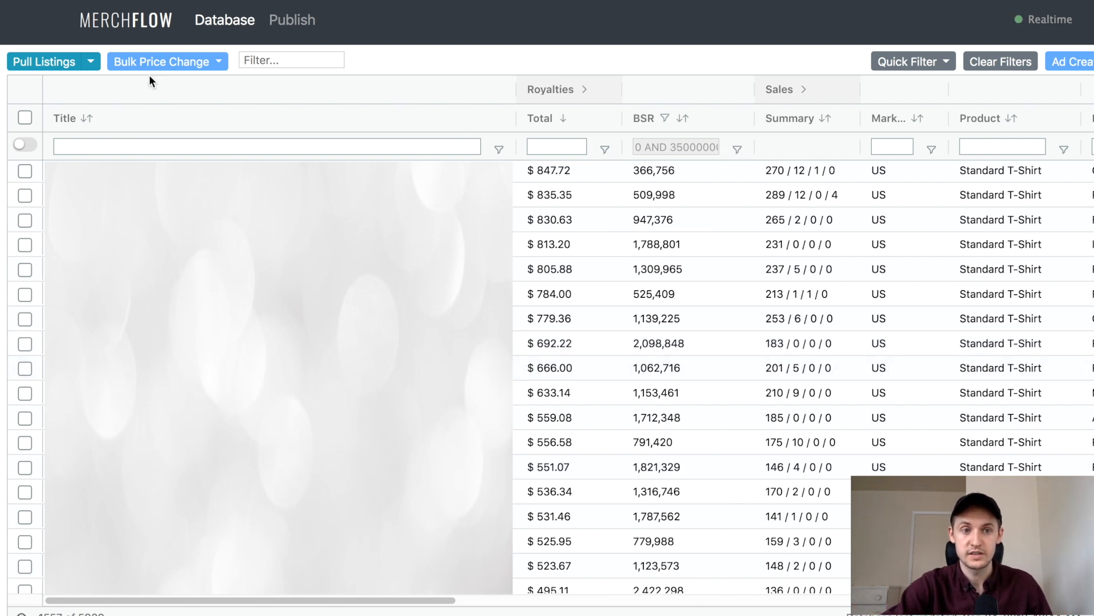
click(24, 368)
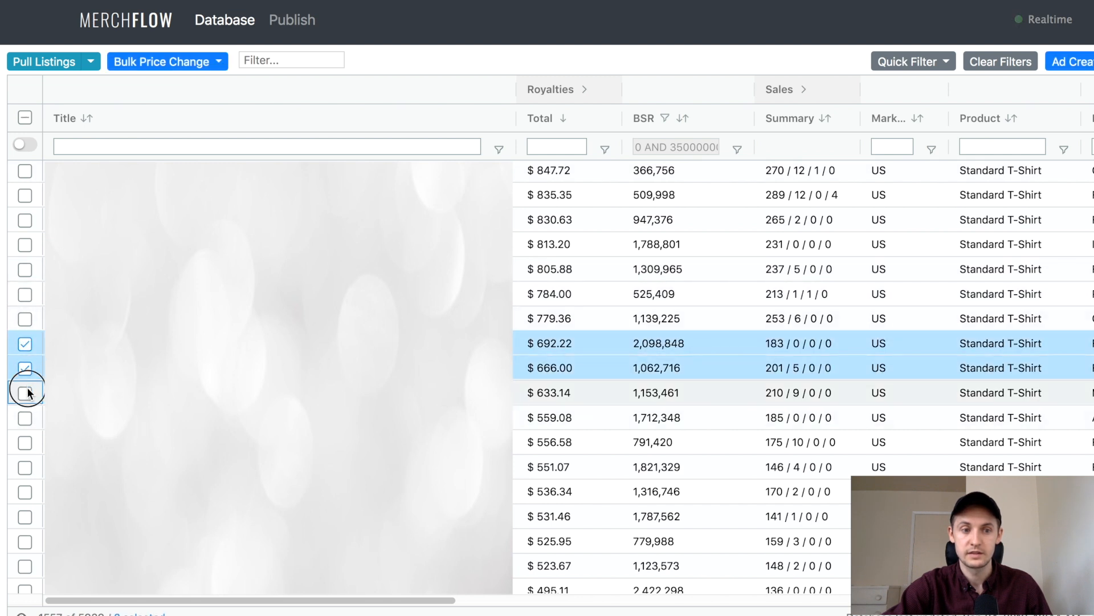
click(25, 392)
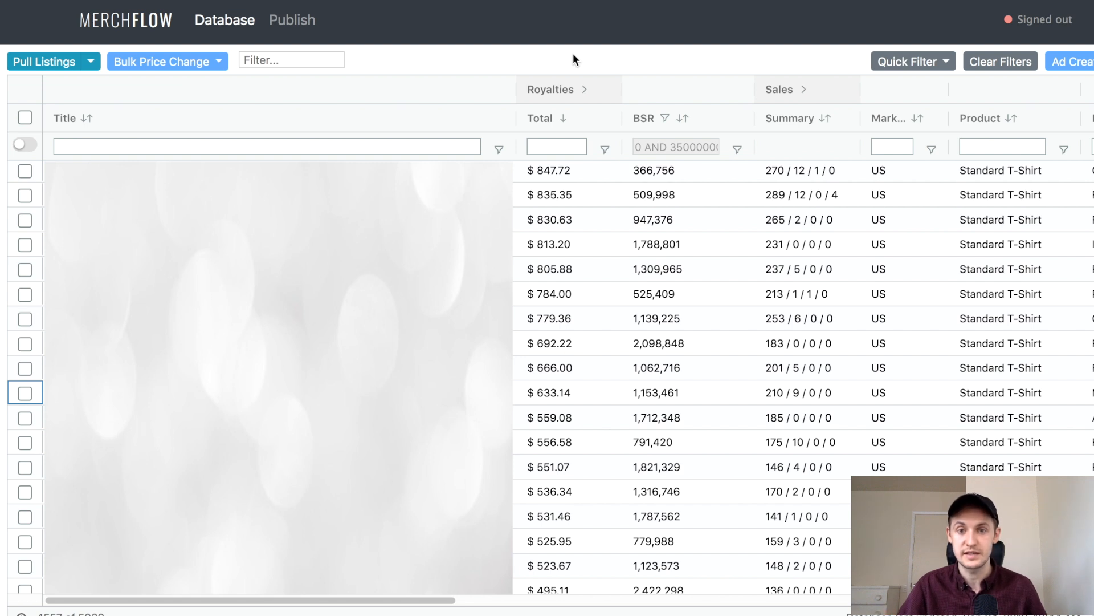
mouse_move(596, 212)
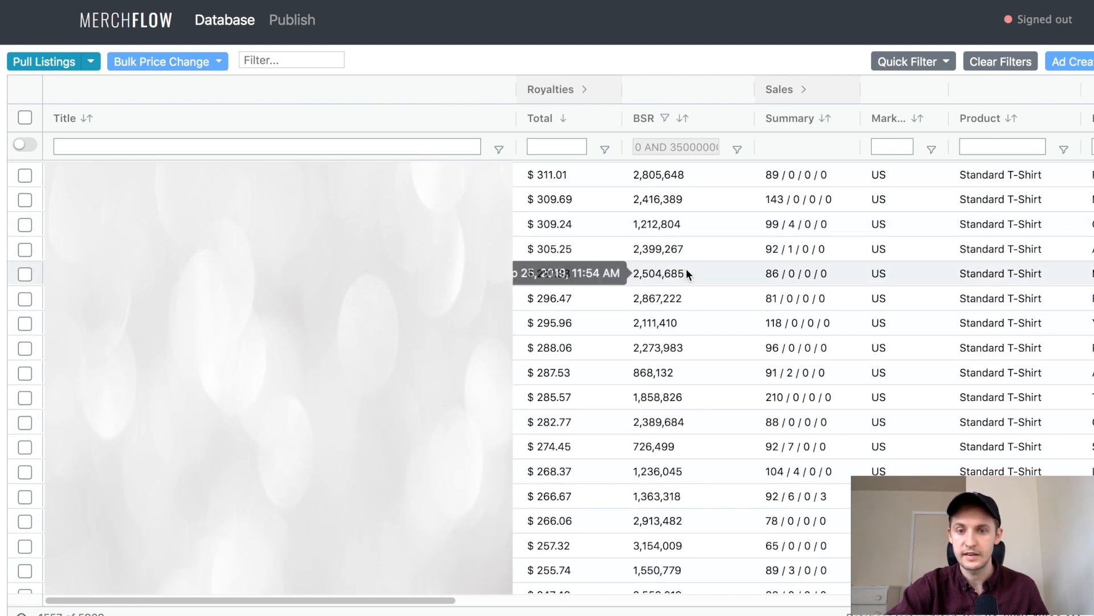
mouse_move(596, 311)
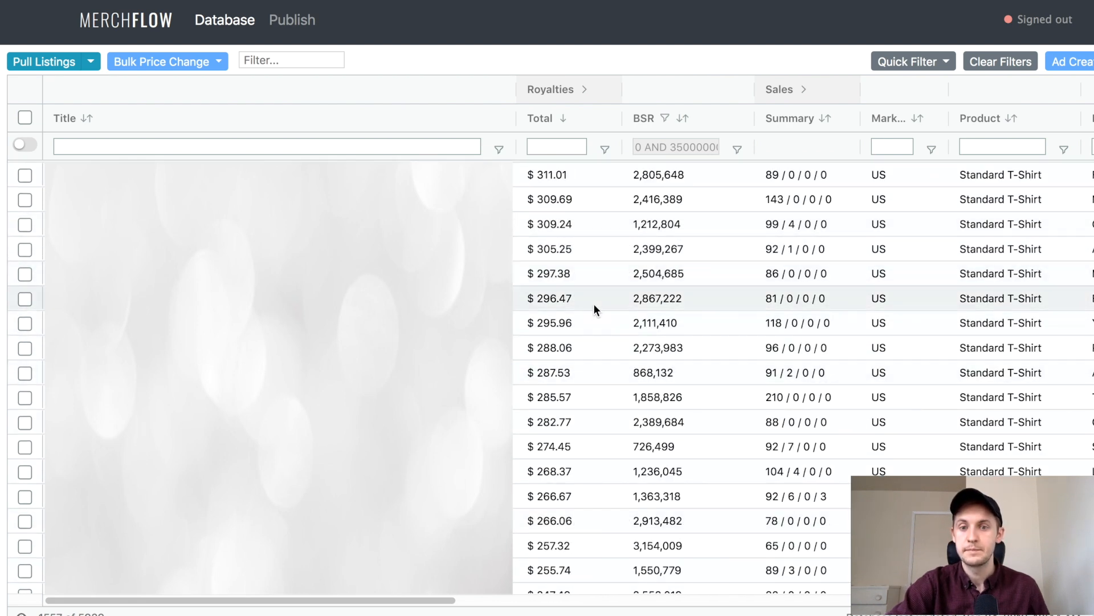